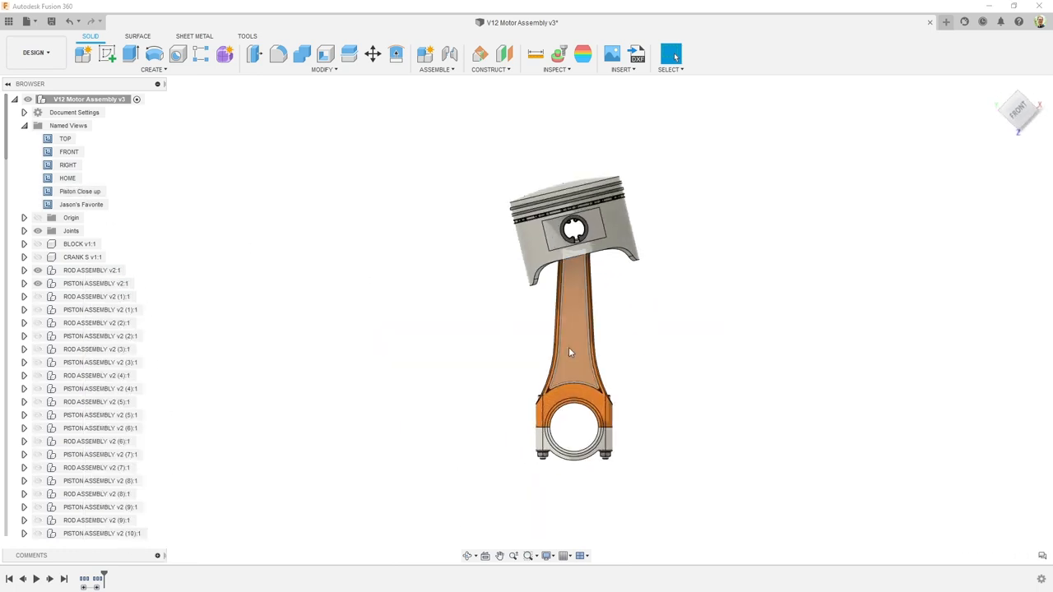
# Switch to the TOOLS tab where the Xometry add-in lives.
pyautogui.click(730, 23)
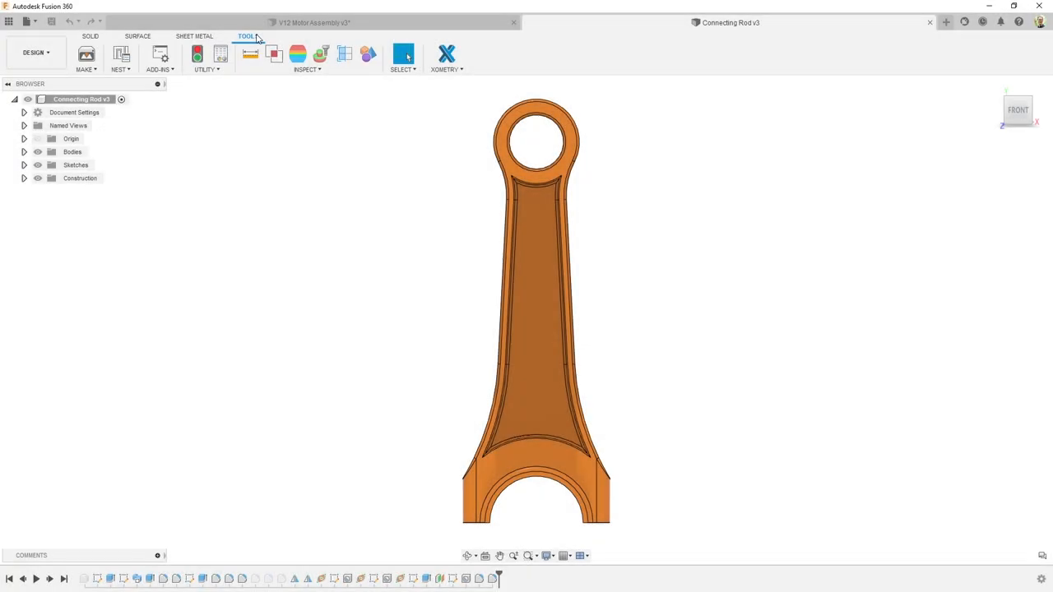
pyautogui.moveTo(448, 56)
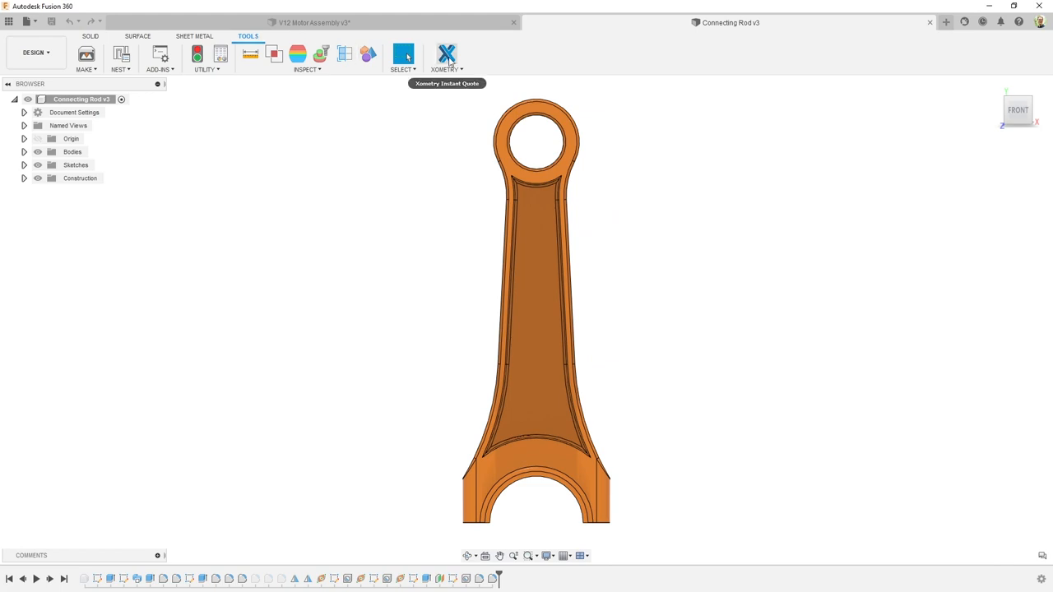
# Start a Xometry Instant Quote and analyze the connecting rod's geometry.
pyautogui.click(447, 52)
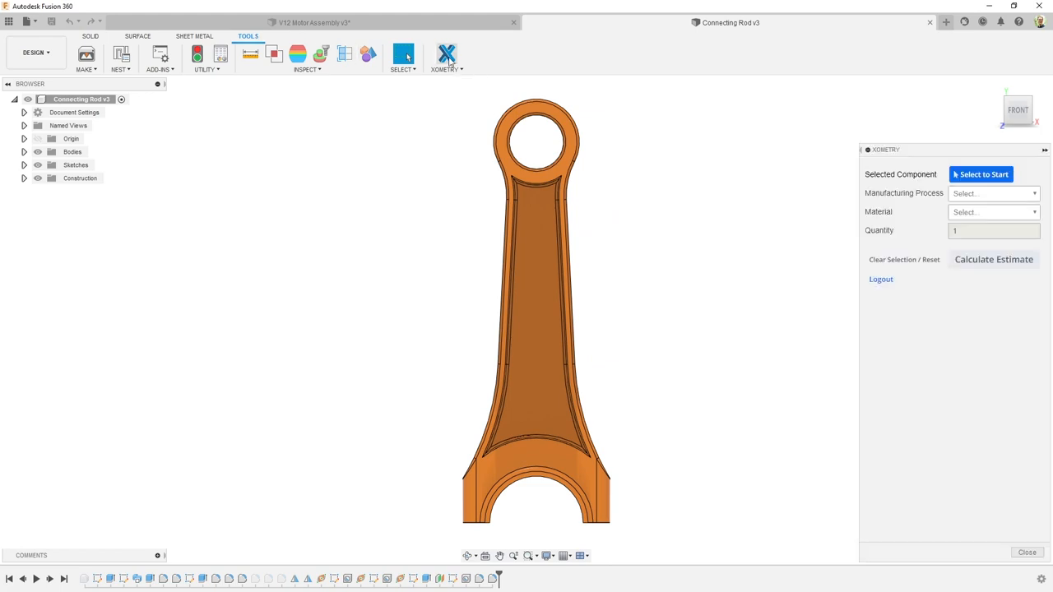
pyautogui.moveTo(661, 102)
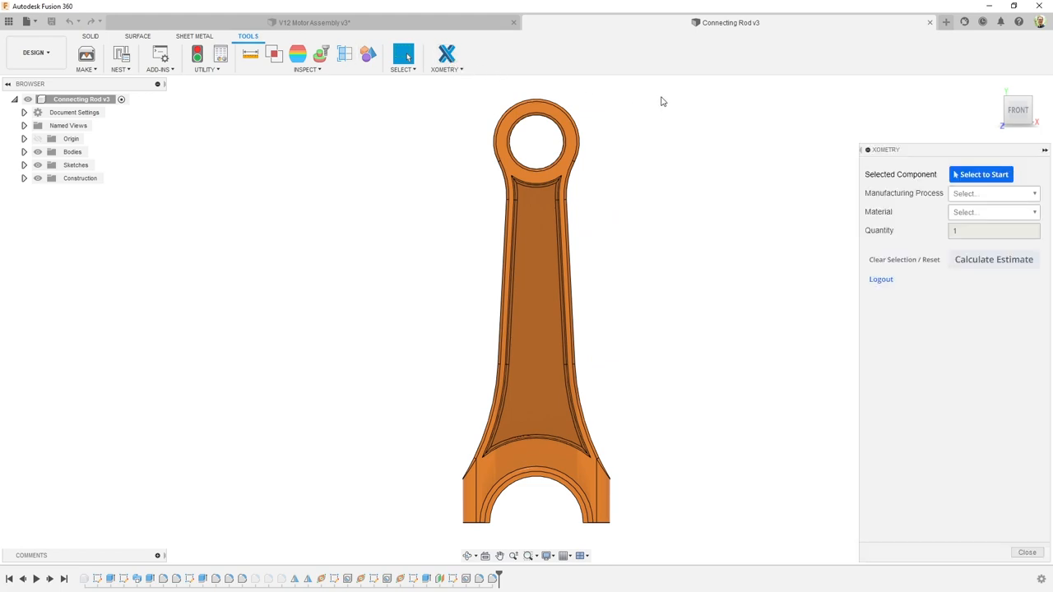
pyautogui.click(534, 329)
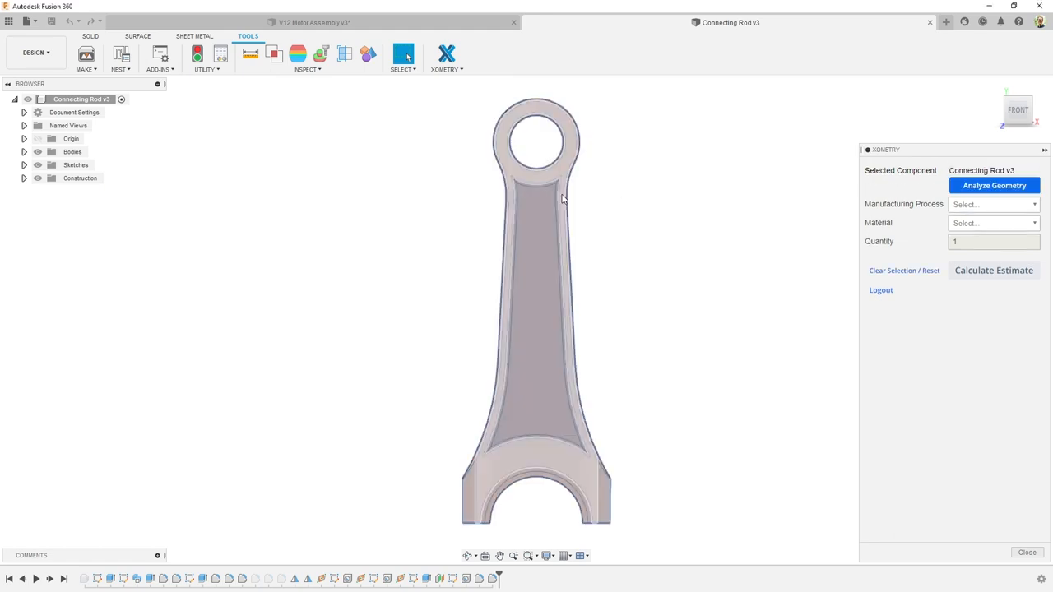
pyautogui.click(994, 184)
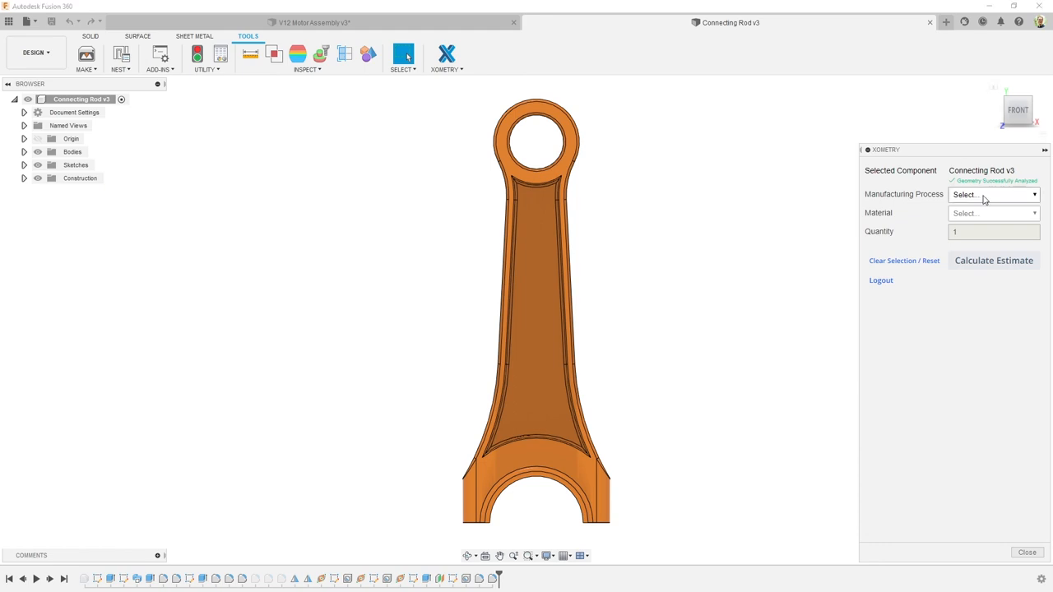
# Estimate the rod in Selective Laser Sintering, Nylon 12 CF Dark Grey: $117.64 subtotal.
pyautogui.click(994, 194)
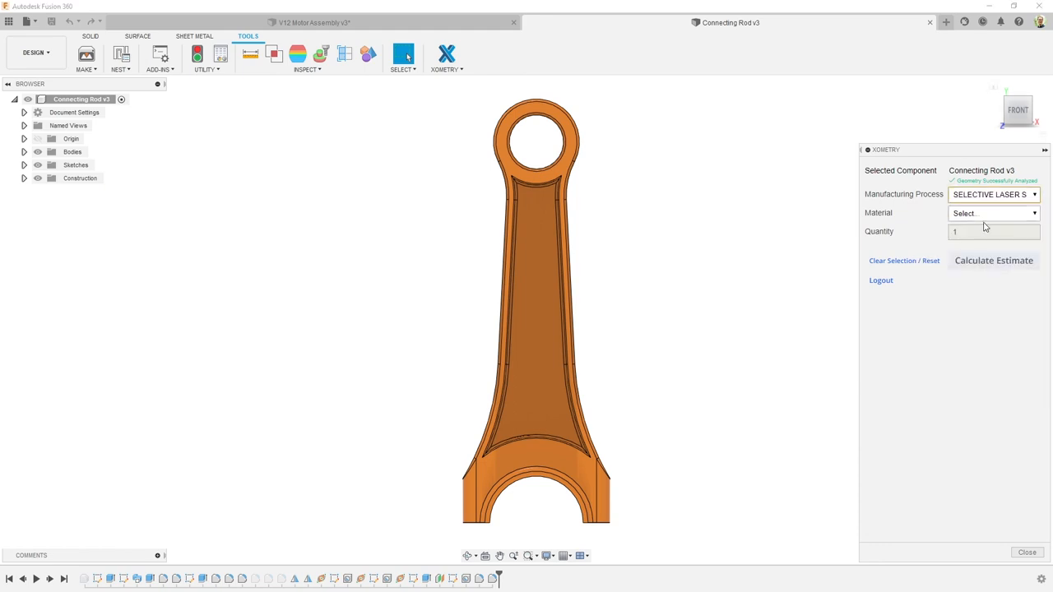
pyautogui.click(990, 214)
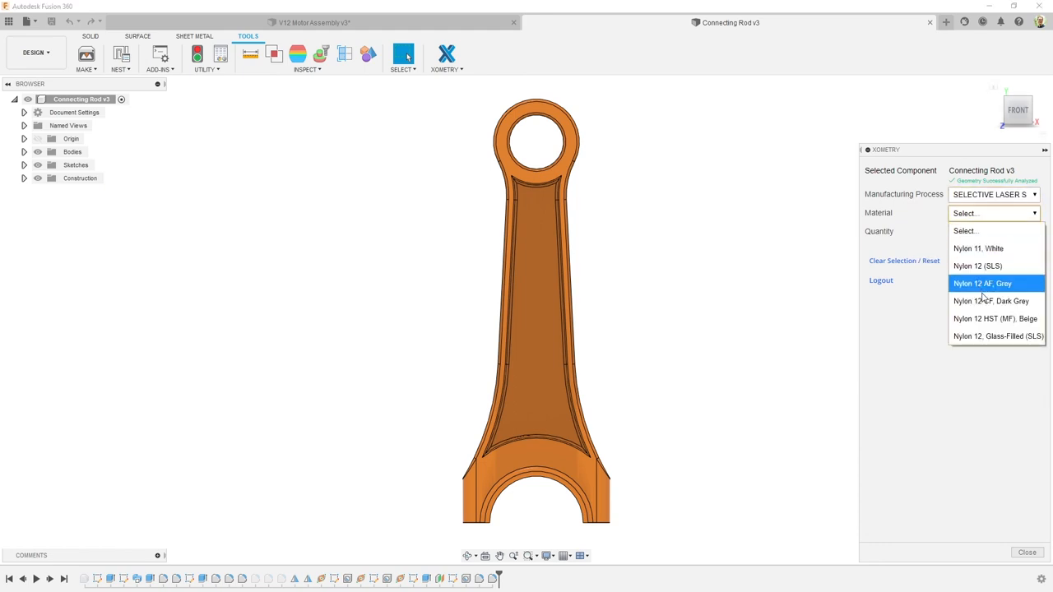
pyautogui.click(990, 300)
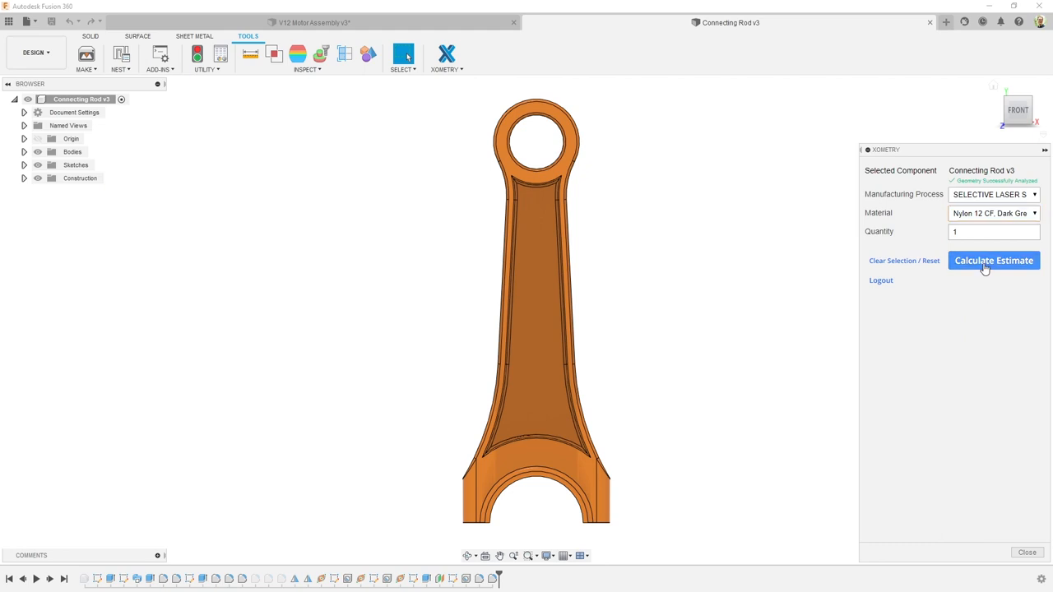
pyautogui.click(994, 260)
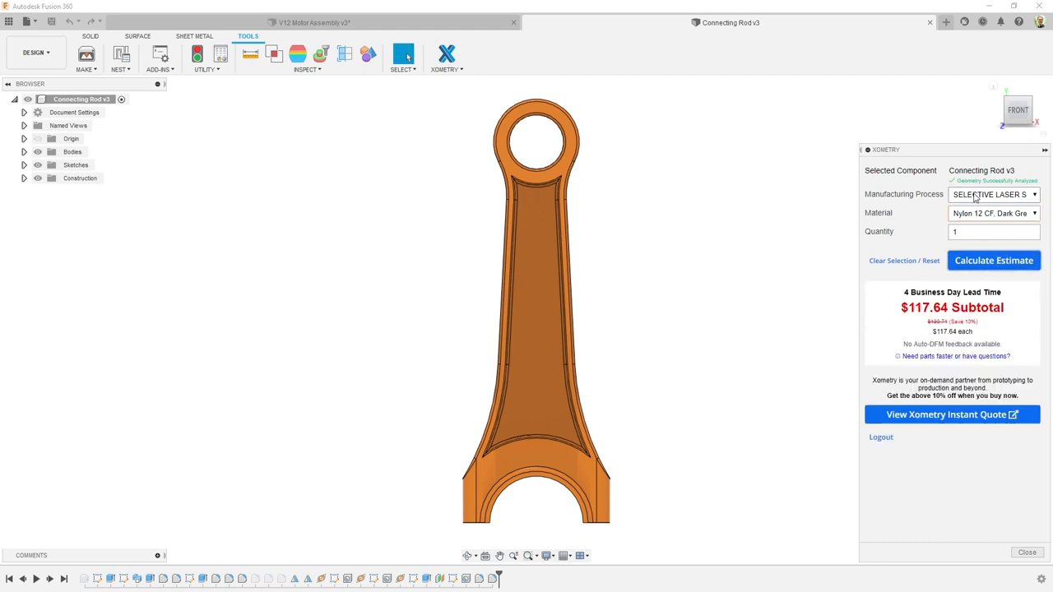
# Try HP Multi Jet Fusion, then price one rod in CNC-machined Aluminum 6061-T6.
pyautogui.click(994, 194)
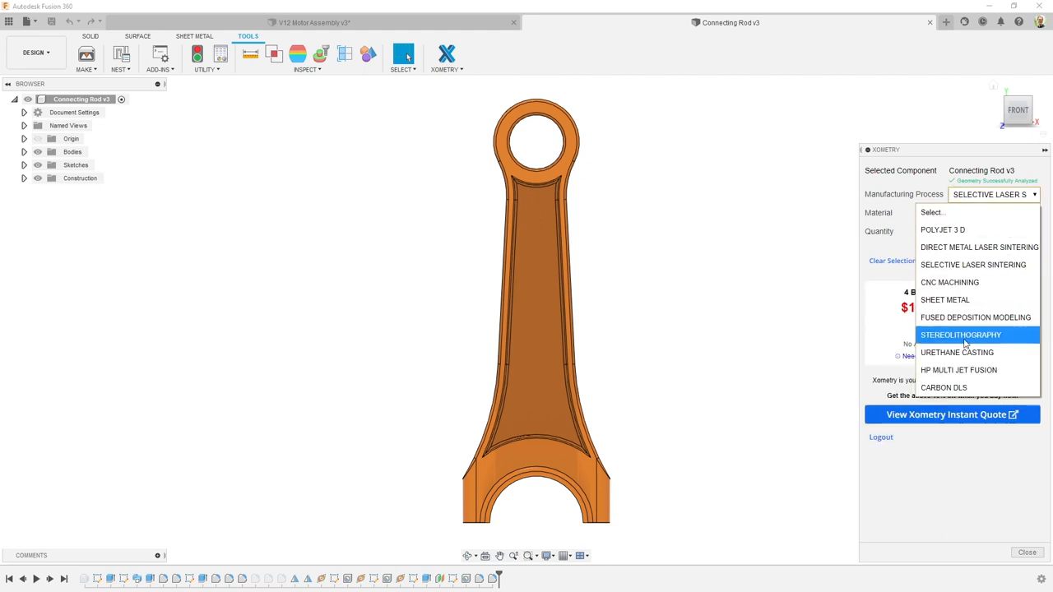
pyautogui.click(958, 368)
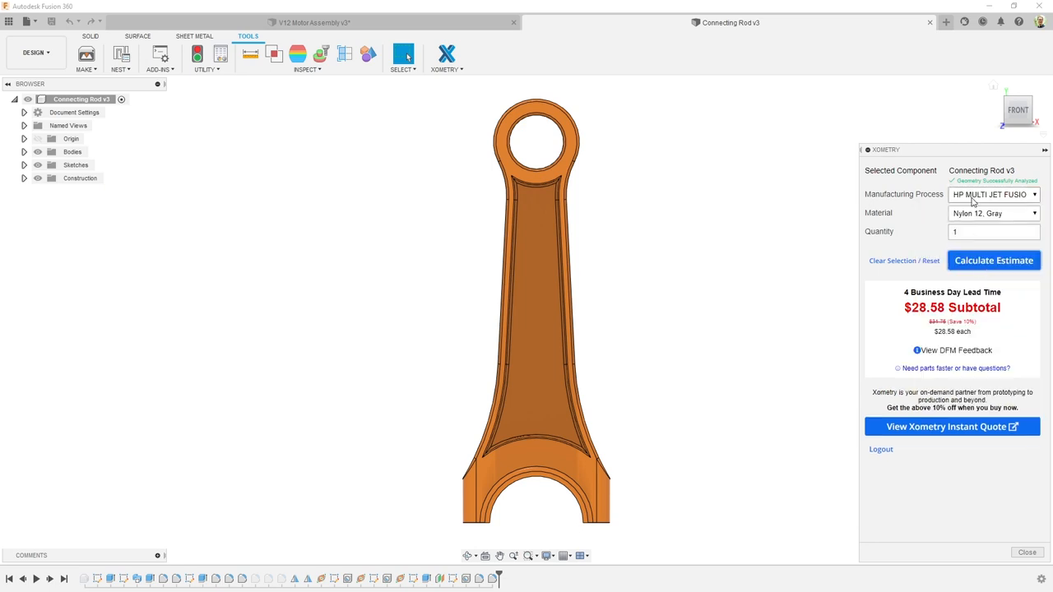
pyautogui.click(994, 194)
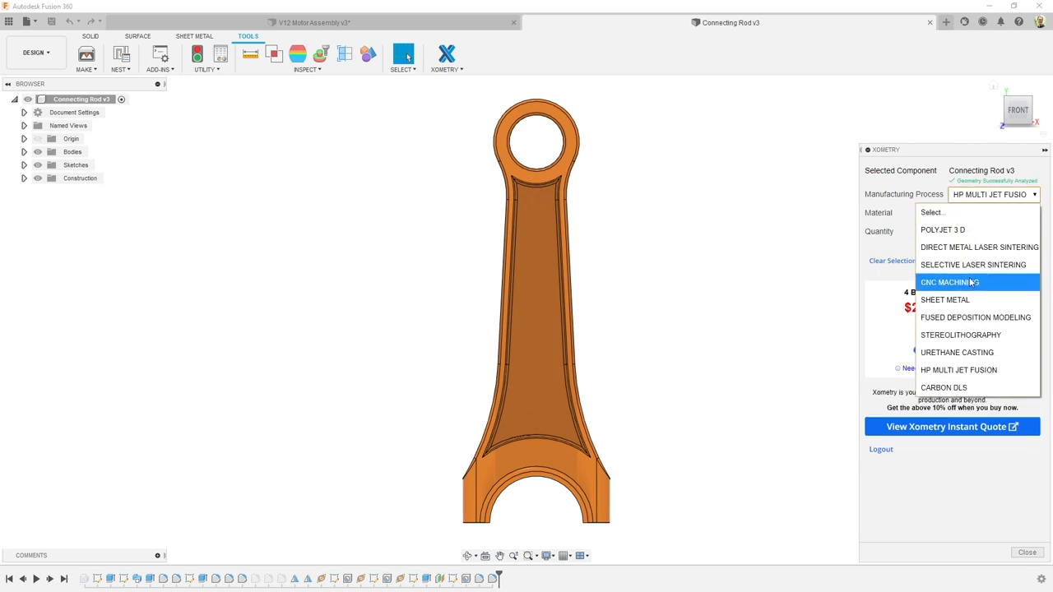
pyautogui.click(951, 283)
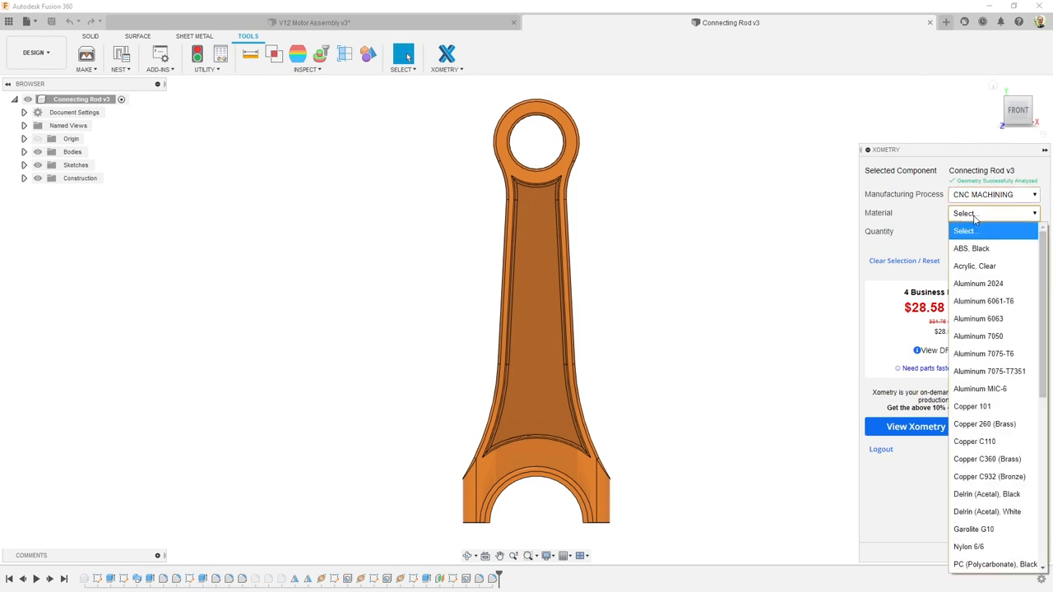
pyautogui.click(983, 301)
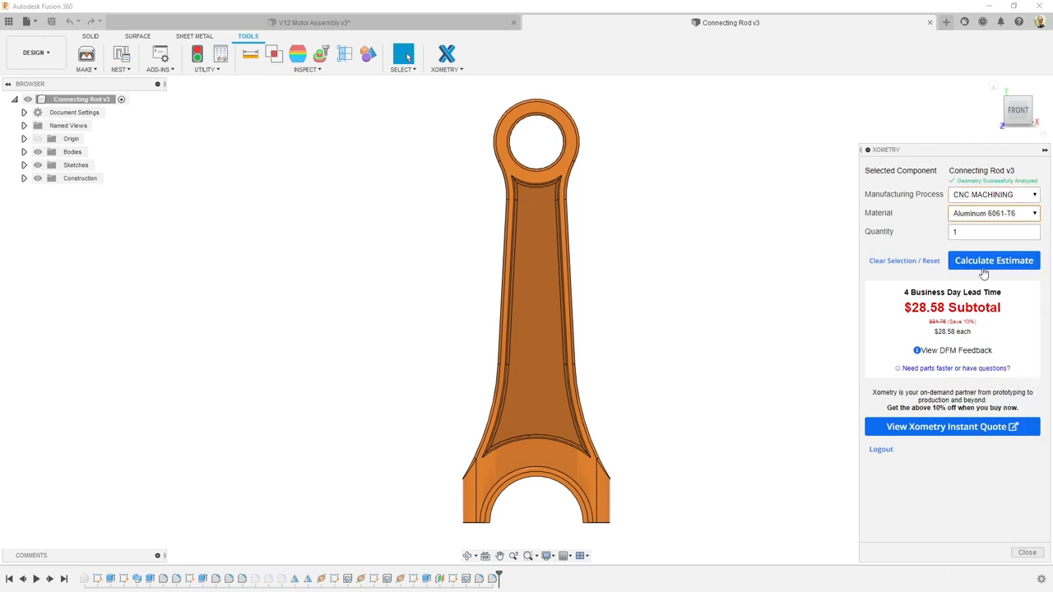
pyautogui.click(994, 260)
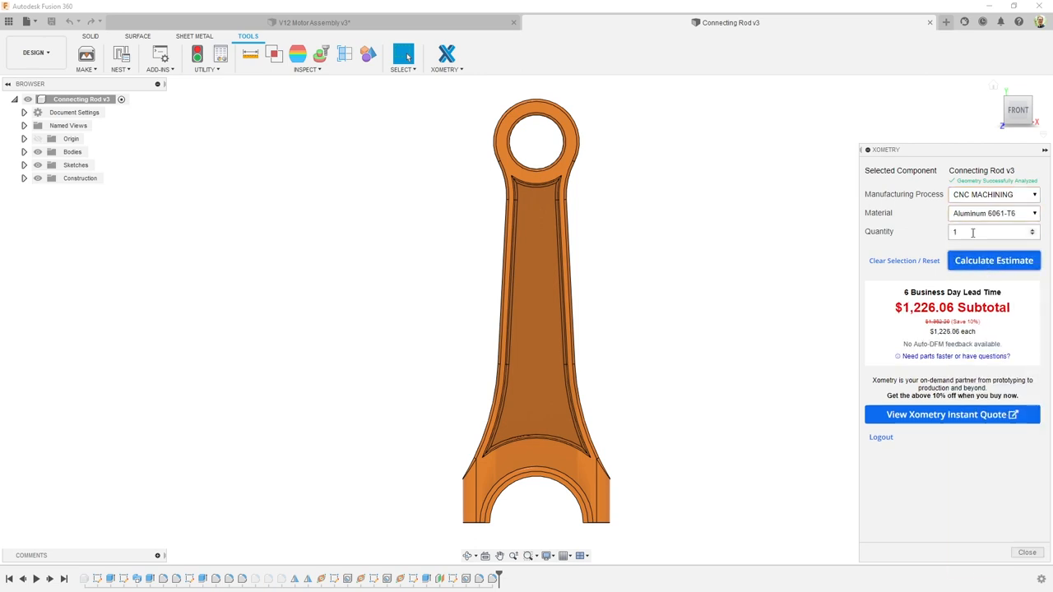
# Raise the quantity to 12 and recalculate: $2,889.86 with 7-day lead time.
pyautogui.write('12')
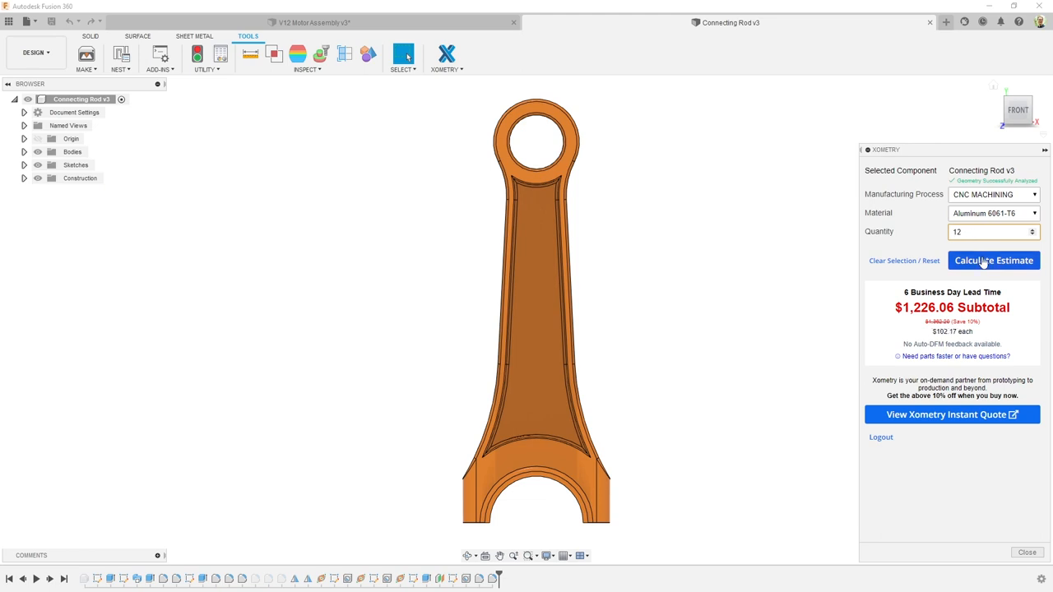
pyautogui.click(993, 260)
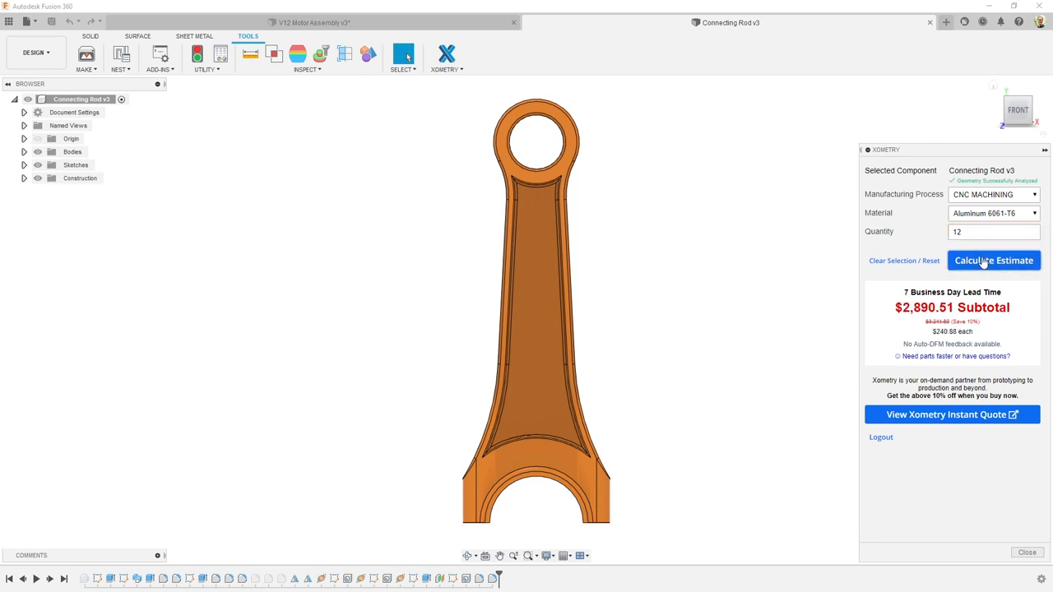
pyautogui.rightClick(535, 312)
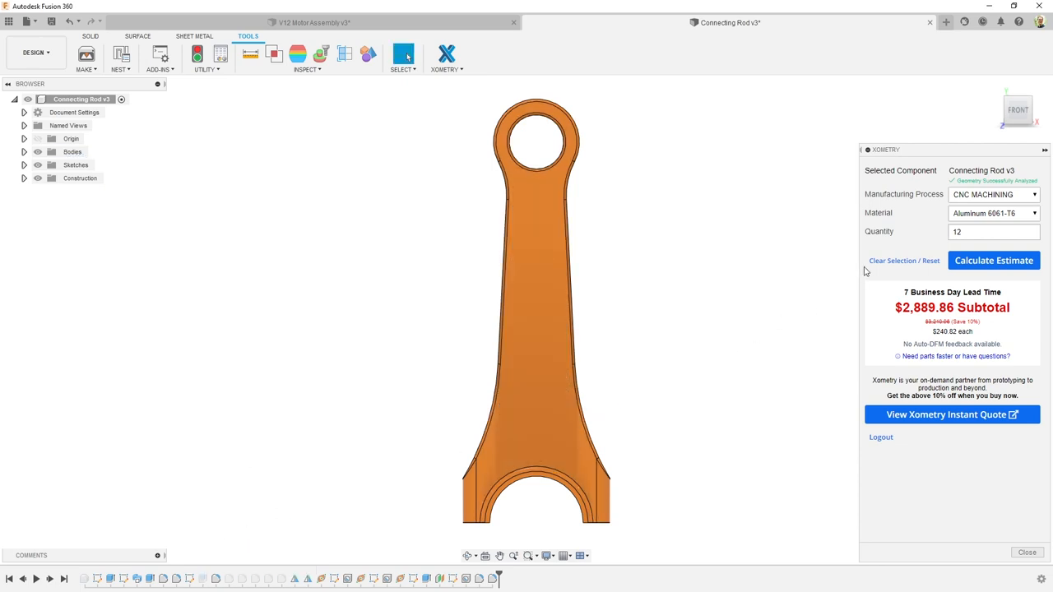
# Reset, re-analyze and re-price 12 CNC Aluminum 6061-T6 rods at $2,356.67, six-day lead.
pyautogui.click(904, 260)
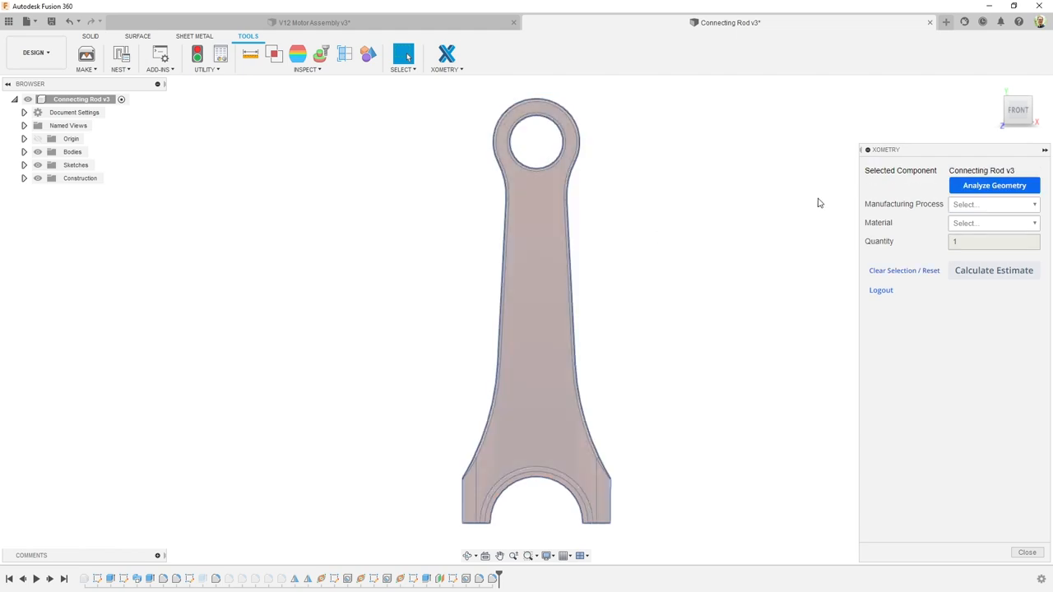
pyautogui.click(994, 184)
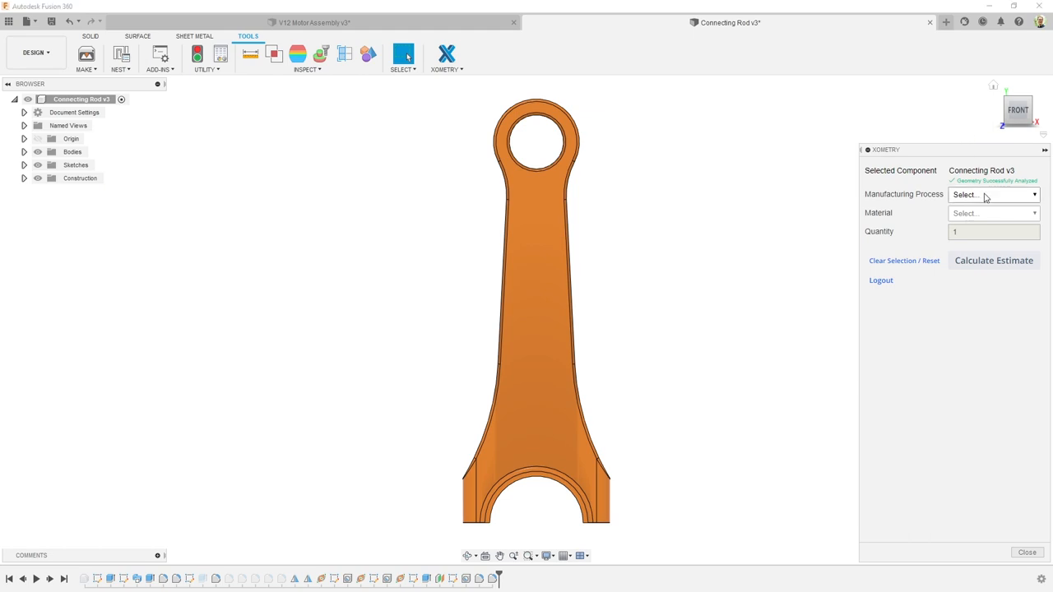
pyautogui.click(994, 195)
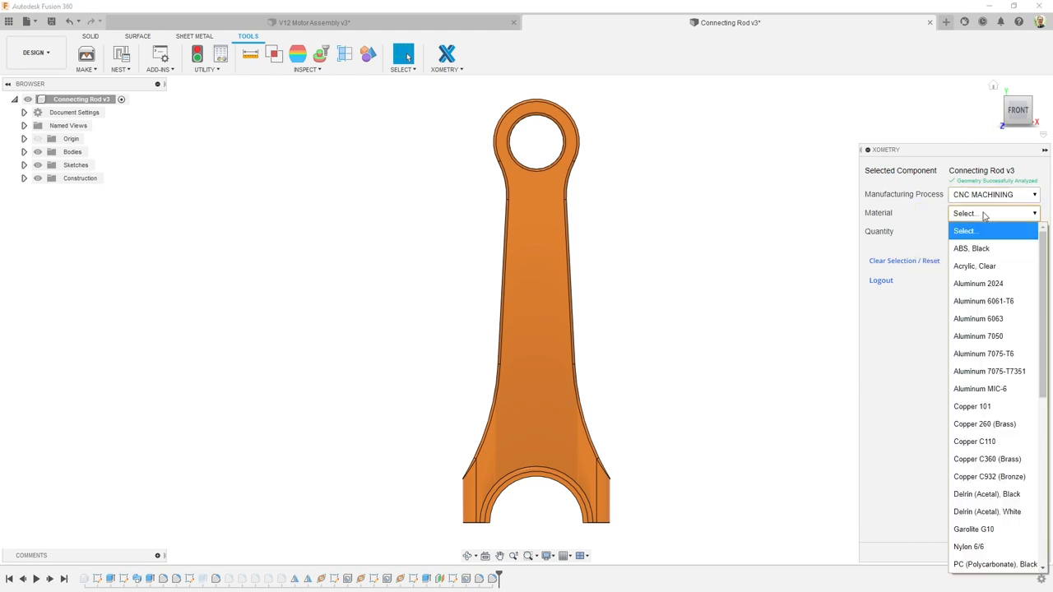
pyautogui.click(984, 299)
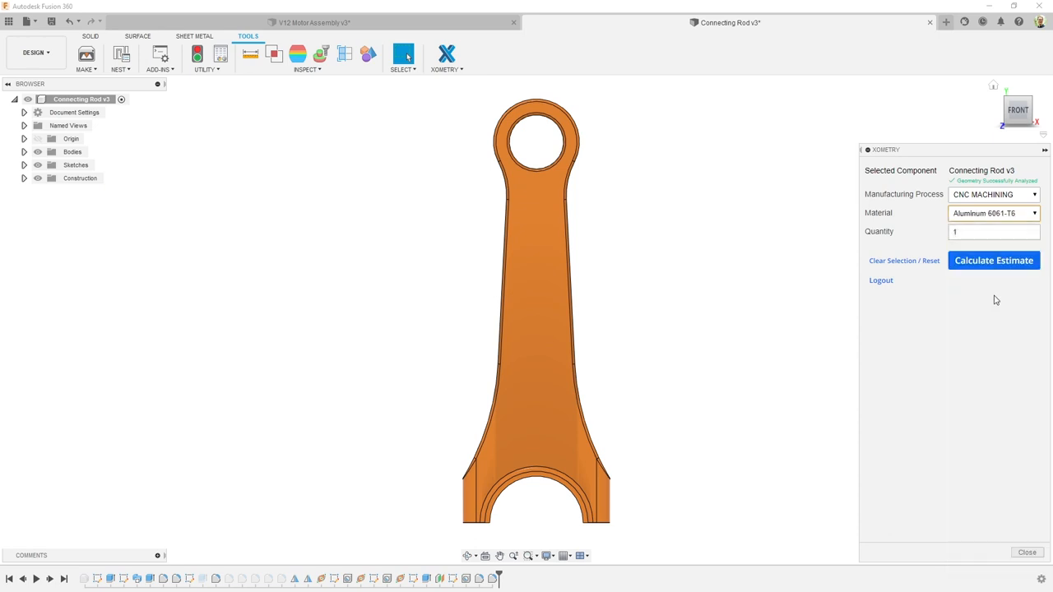
pyautogui.write('12')
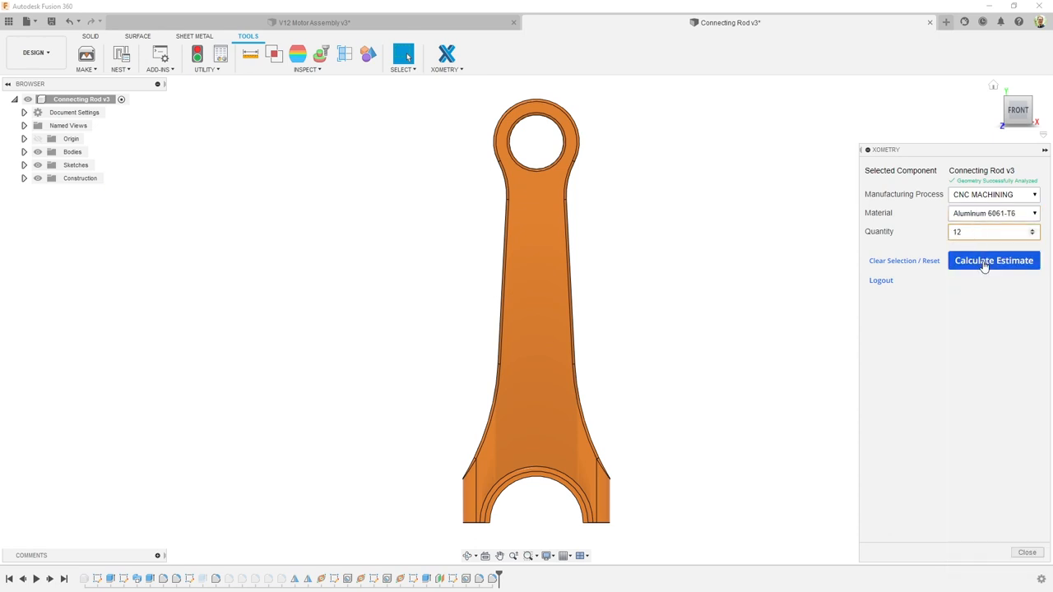
pyautogui.click(994, 260)
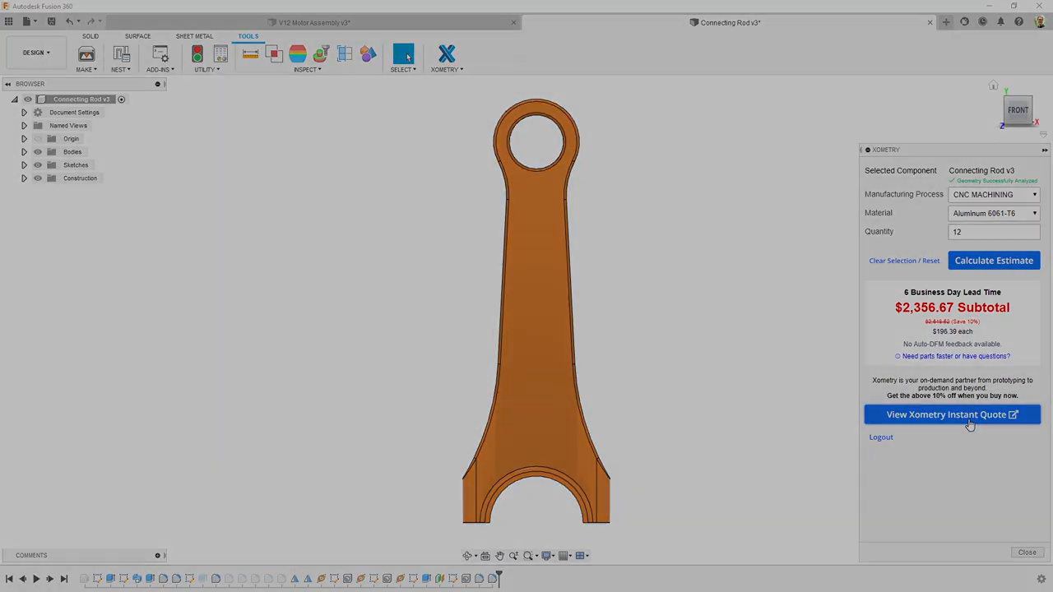
# View the Xometry online quote ($2,618.52) and modify the Connecting Rod line item.
pyautogui.click(951, 415)
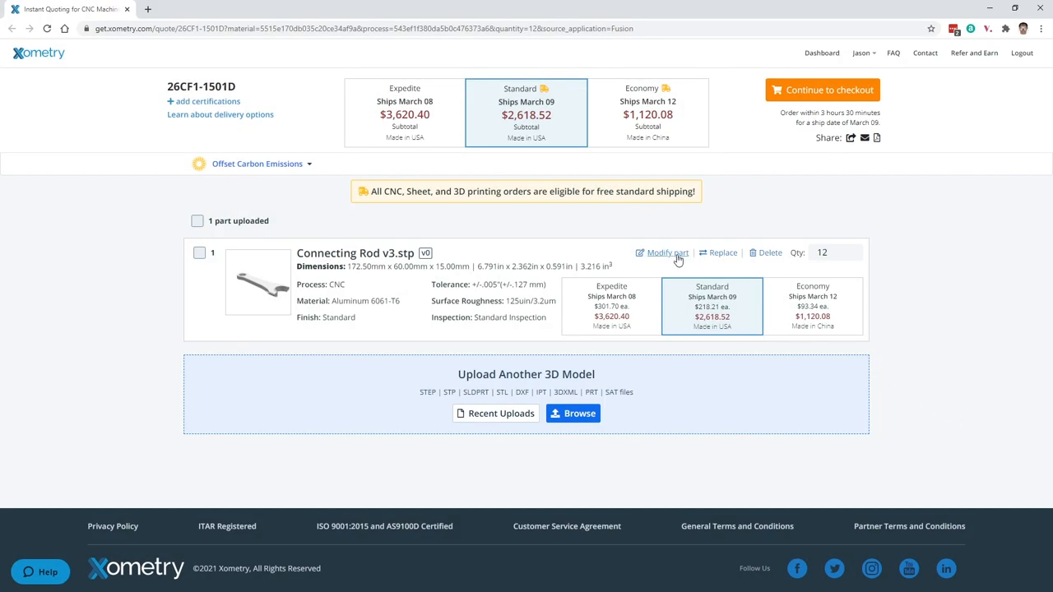
pyautogui.click(668, 253)
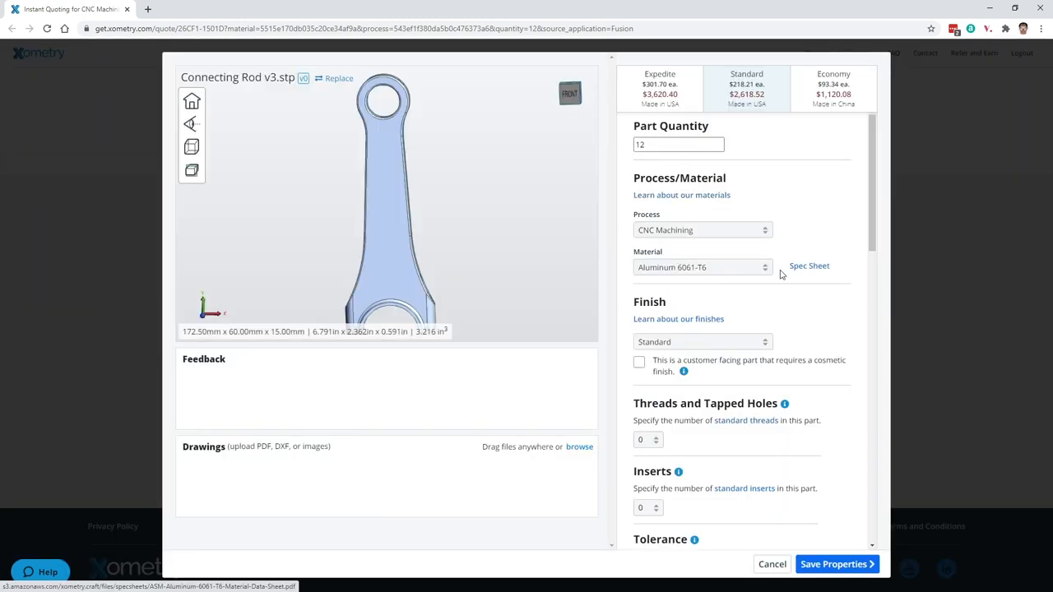
# Keep the Standard finish, review remaining options, and continue to checkout for $2,618.52.
pyautogui.click(702, 341)
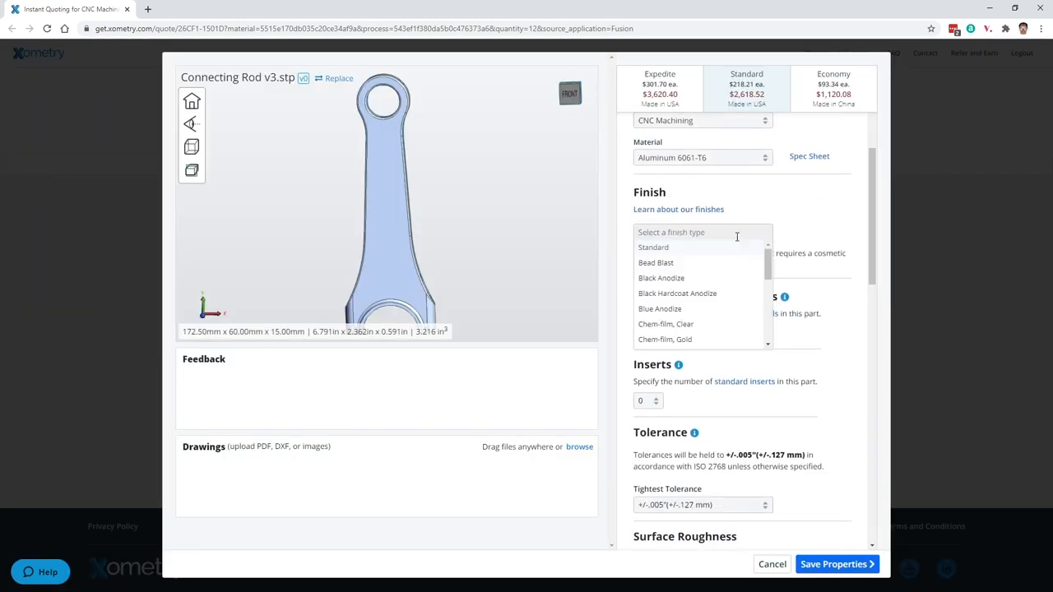
pyautogui.click(653, 247)
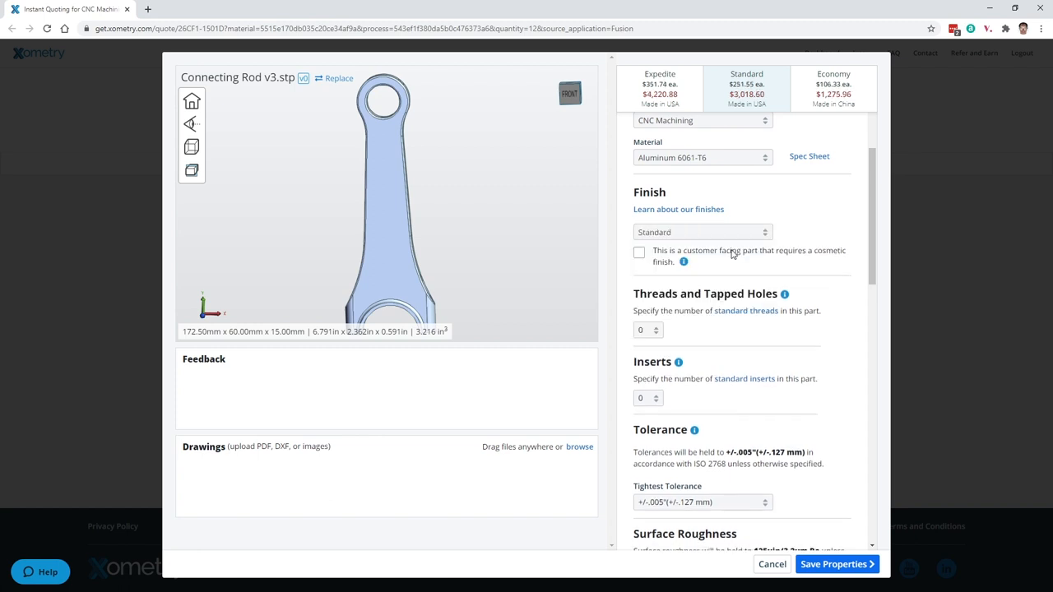
pyautogui.scroll(-3)
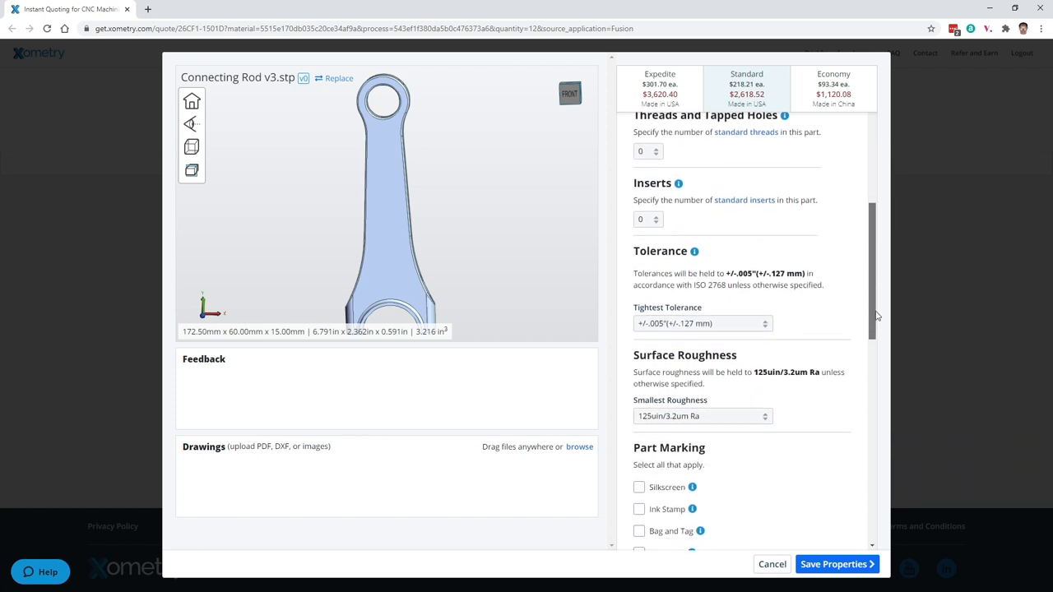
pyautogui.scroll(-3)
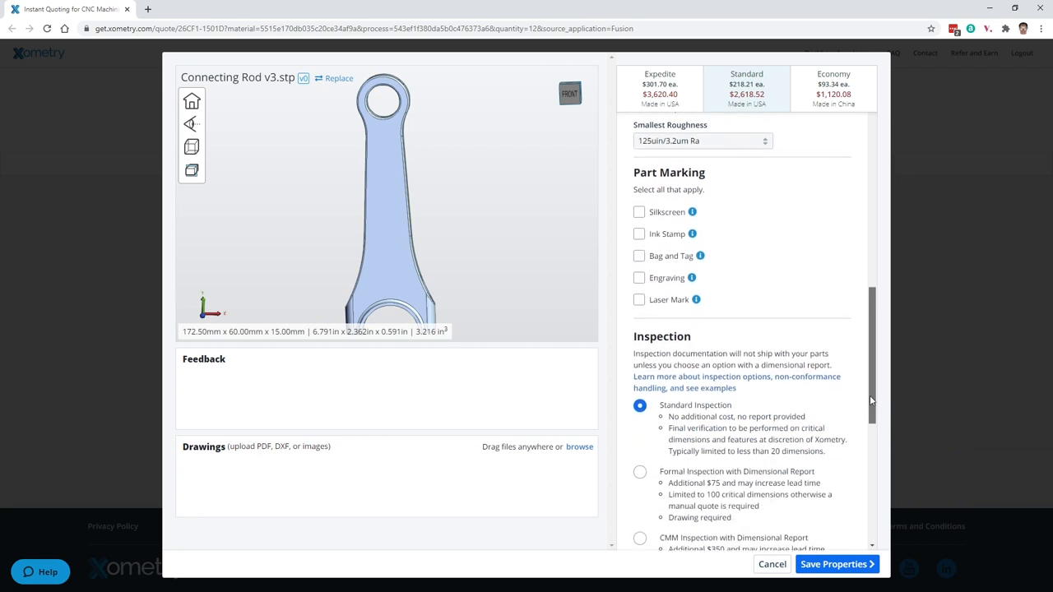
pyautogui.scroll(-3)
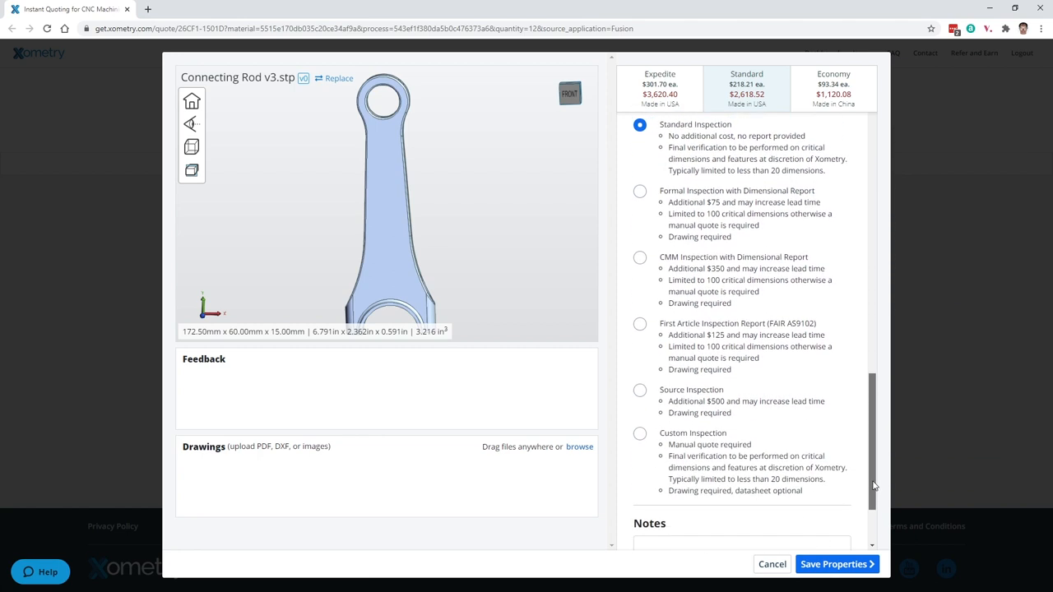
pyautogui.scroll(-3)
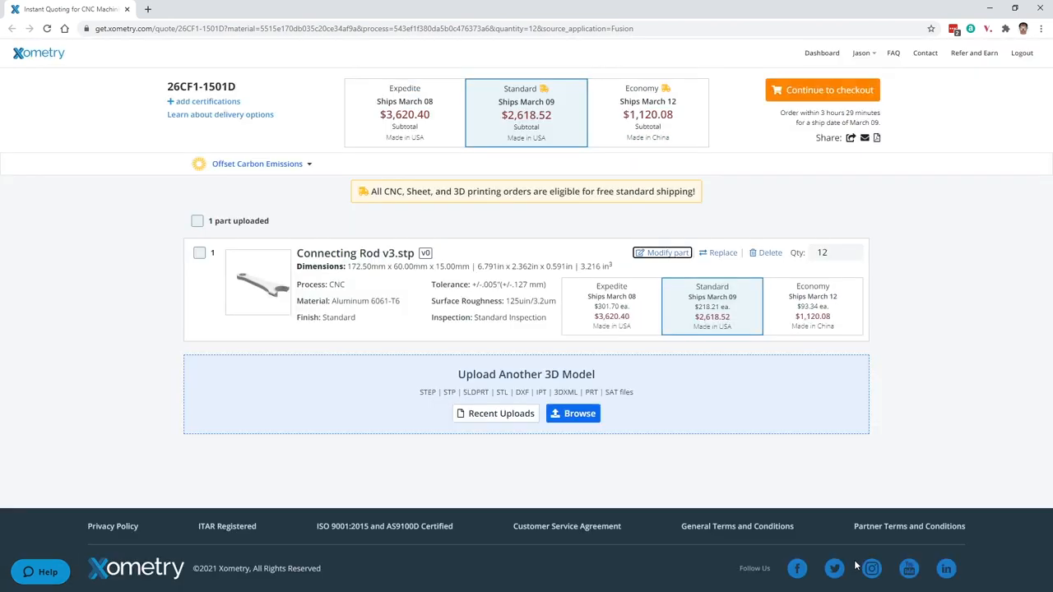
pyautogui.click(823, 89)
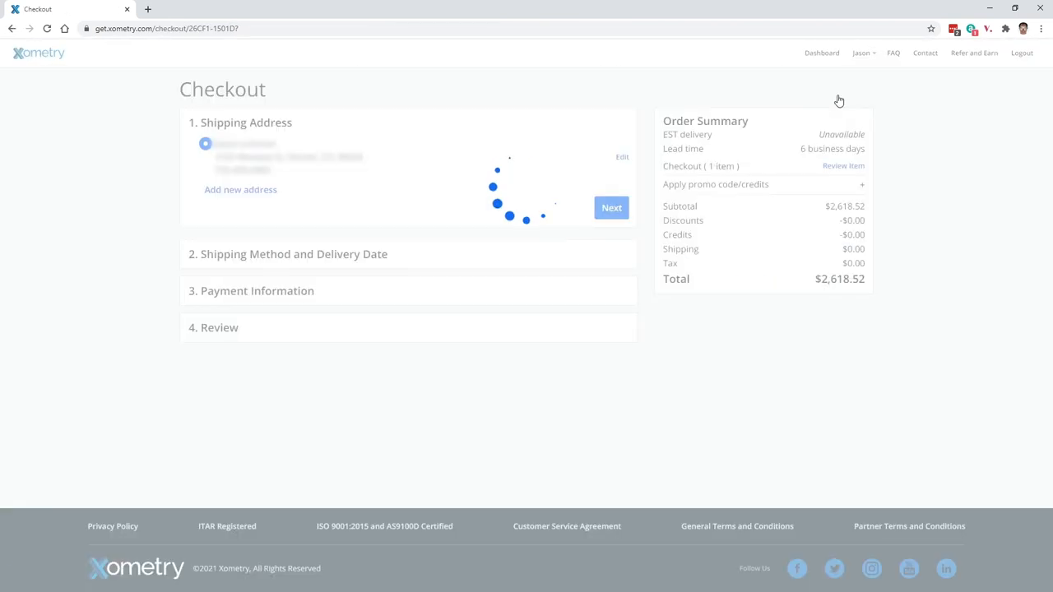